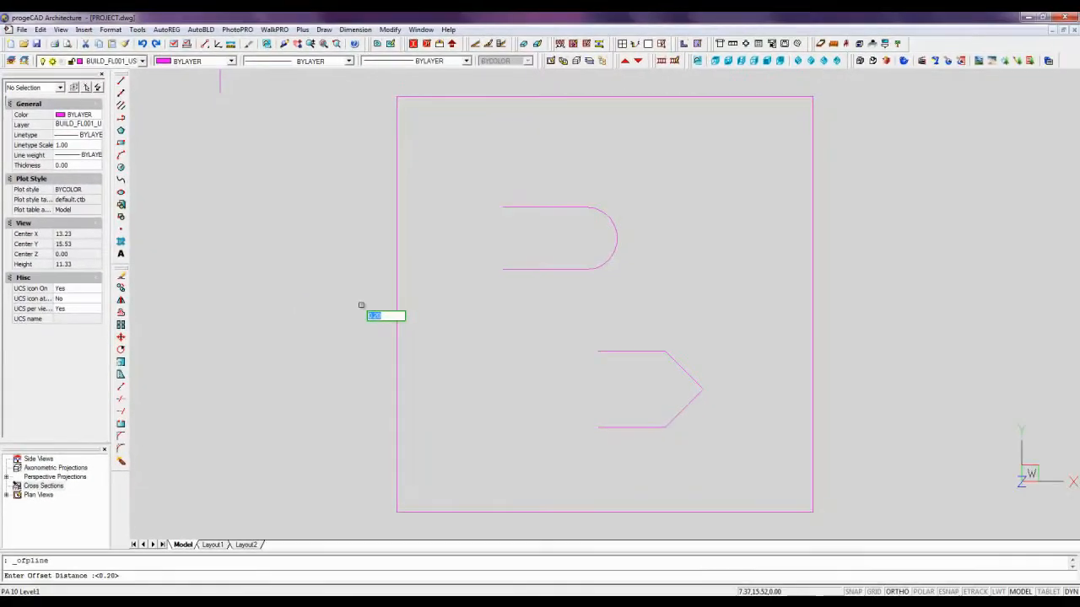
Offset the U-shaped polyline by 0.40 to nest parallel copies inside it
{"action": "type", "text": "0.40"}
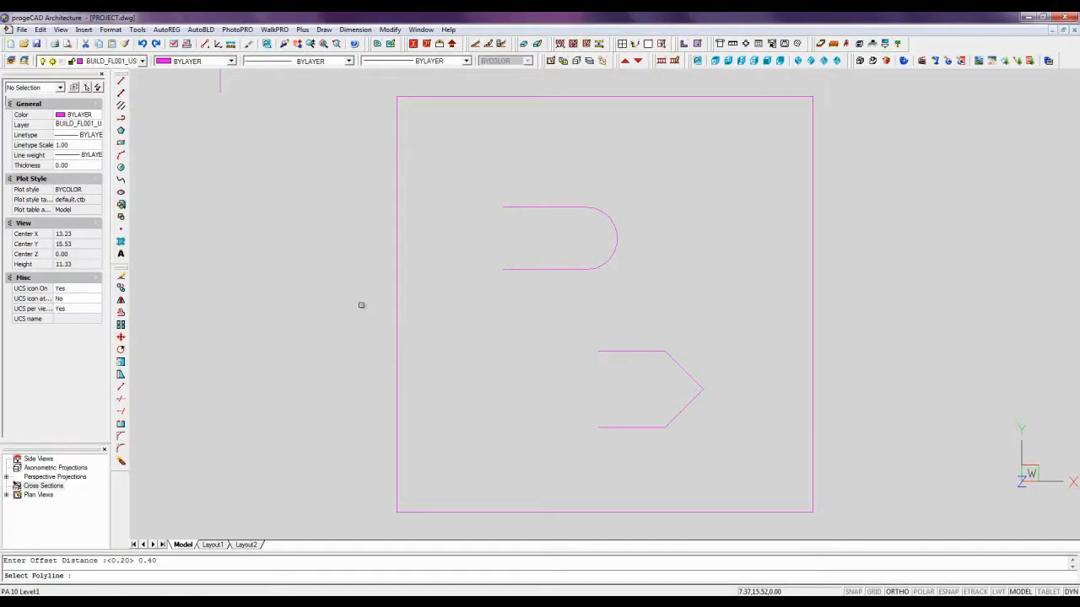
{"action": "left_click", "coordinate": [531, 251]}
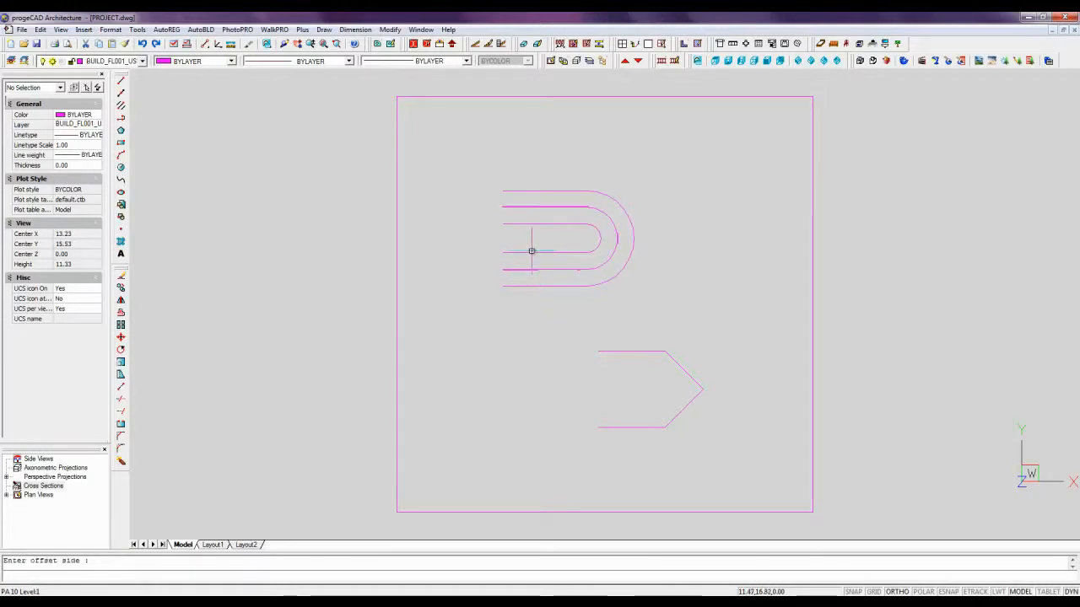
{"action": "right_click", "coordinate": [493, 324]}
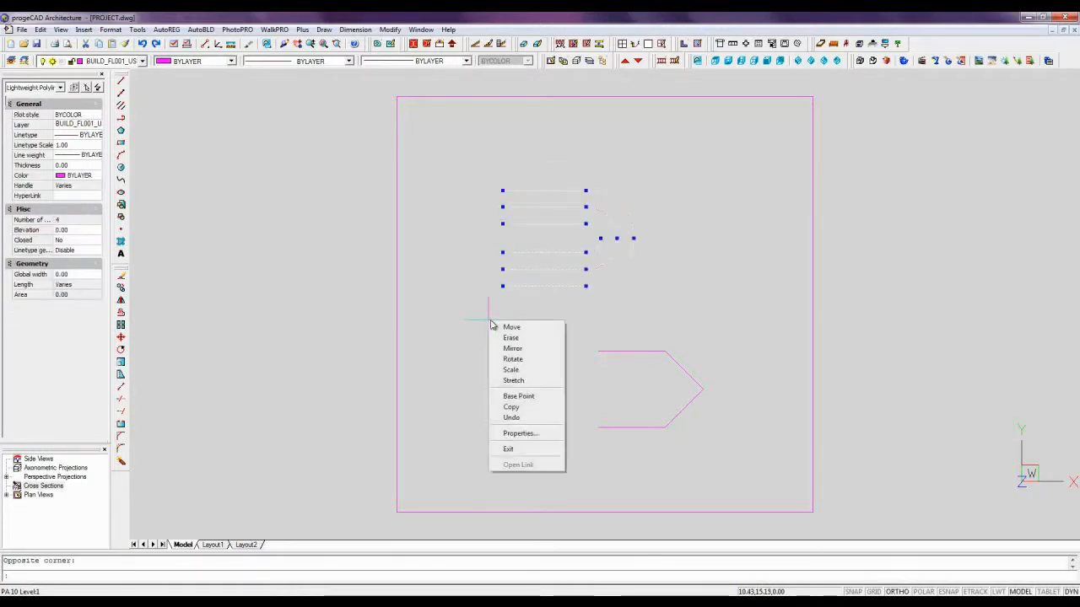
{"action": "left_click", "coordinate": [511, 327]}
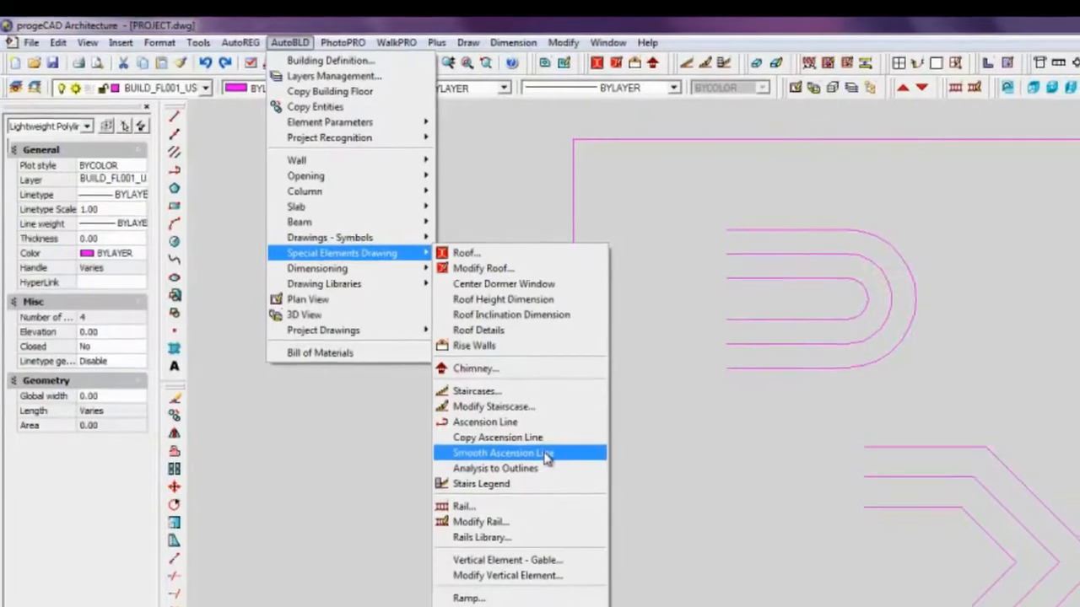
Smooth the arrow-shaped polyline's ascension line with radius 0.50
{"action": "left_click", "coordinate": [499, 452]}
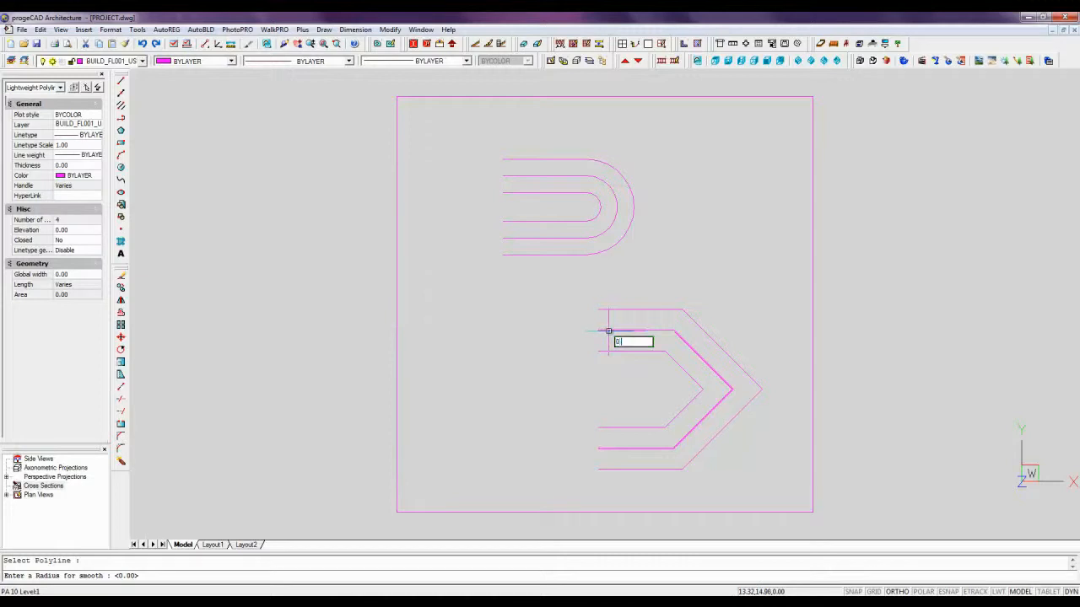
{"action": "type", "text": "0.50"}
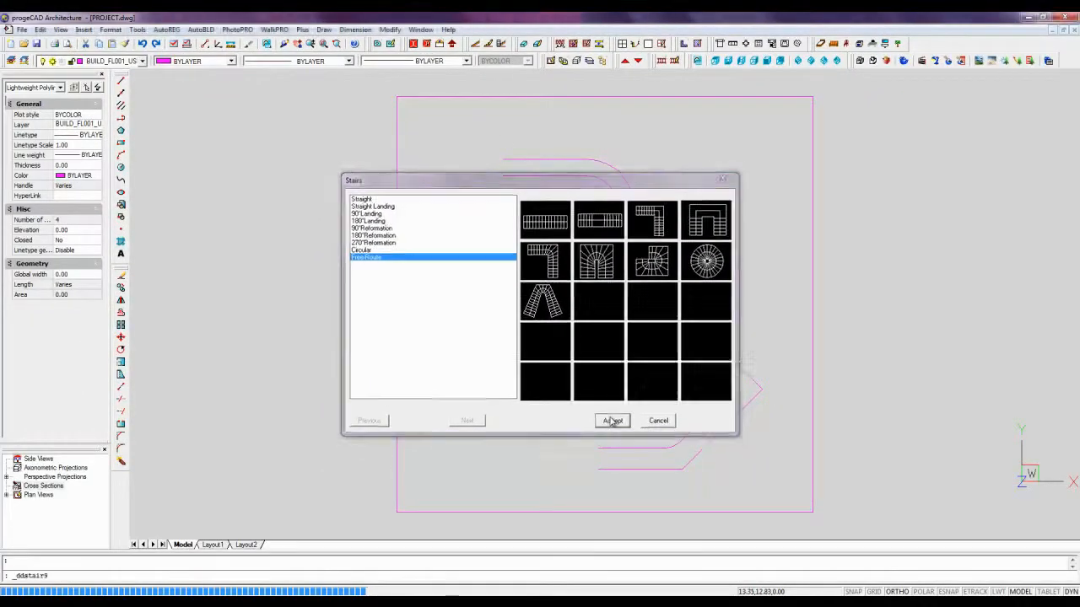
Configure a Free Route stair with LEGNO CILIEGIO material colour and go to its Rails settings
{"action": "left_click", "coordinate": [610, 422]}
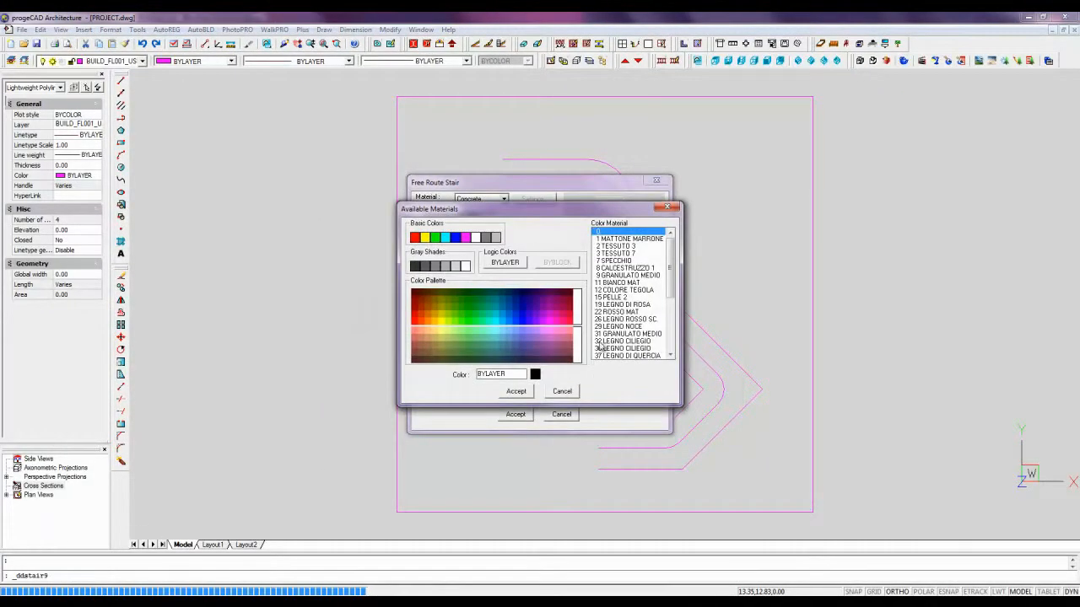
{"action": "left_click", "coordinate": [628, 341]}
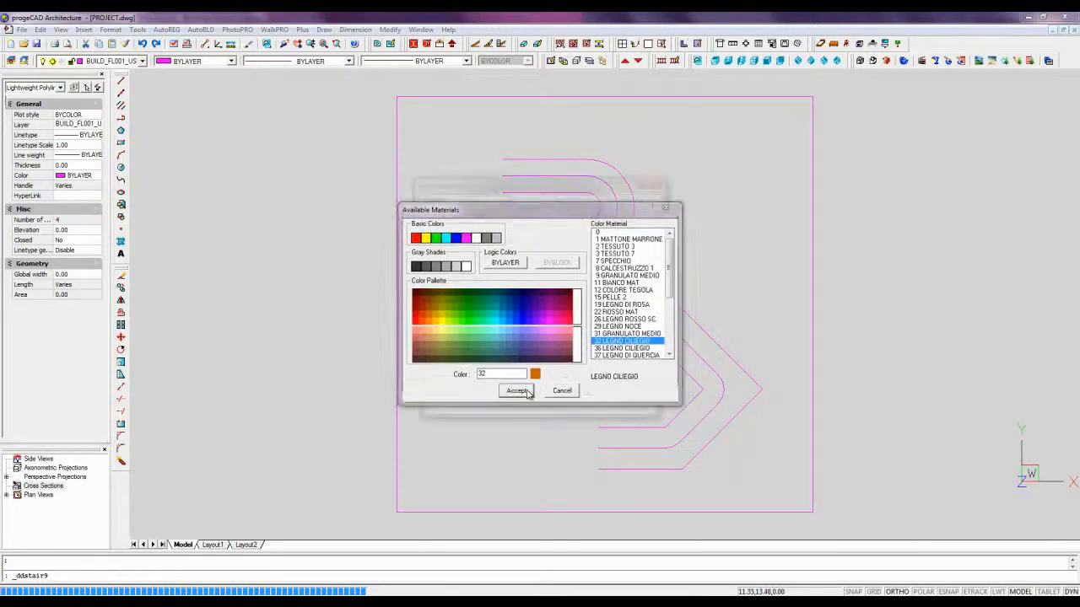
{"action": "left_click", "coordinate": [517, 392]}
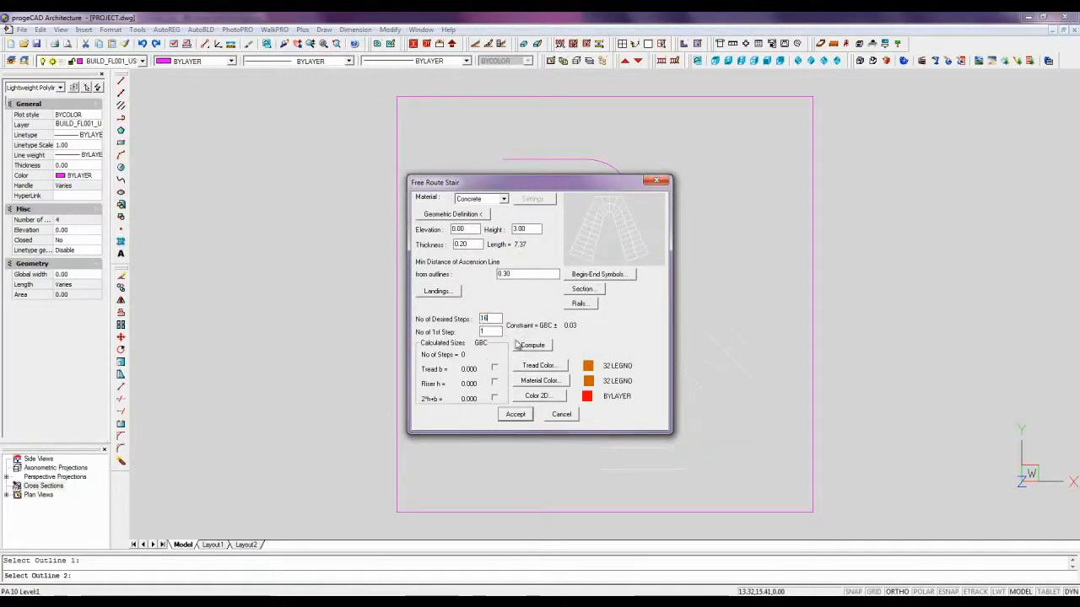
{"action": "left_click", "coordinate": [580, 303]}
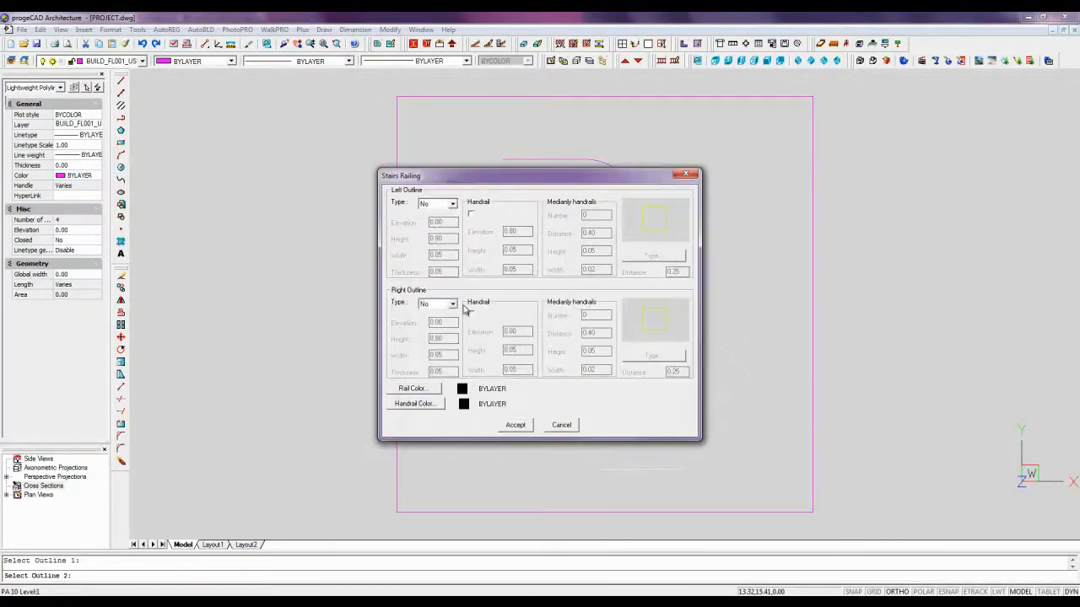
Set the right outline to Rail with a chosen colour and create the staircase along the path
{"action": "left_click", "coordinate": [452, 304]}
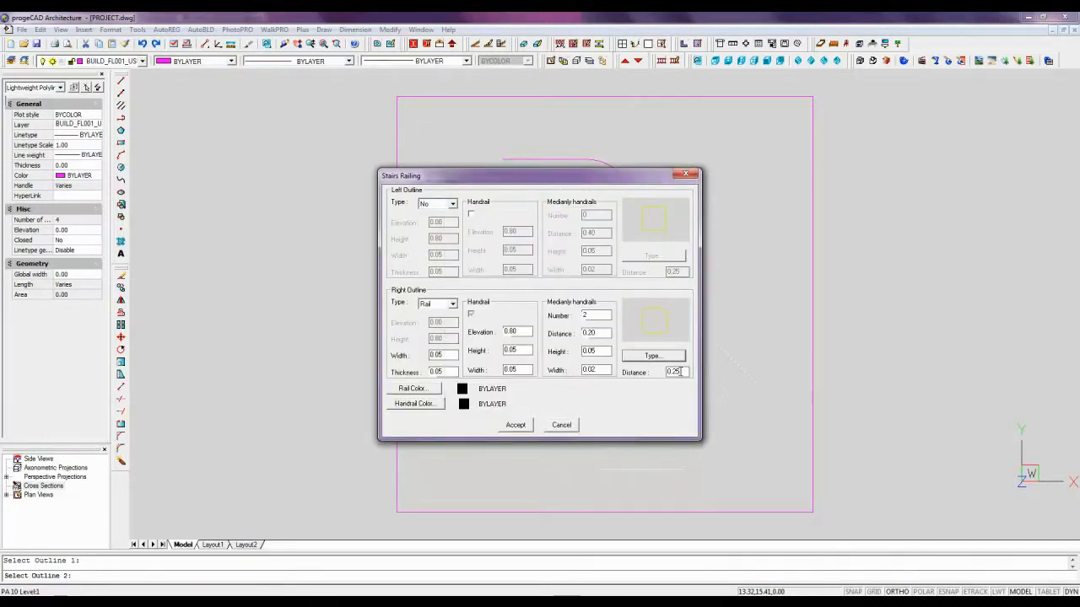
{"action": "left_click", "coordinate": [411, 388]}
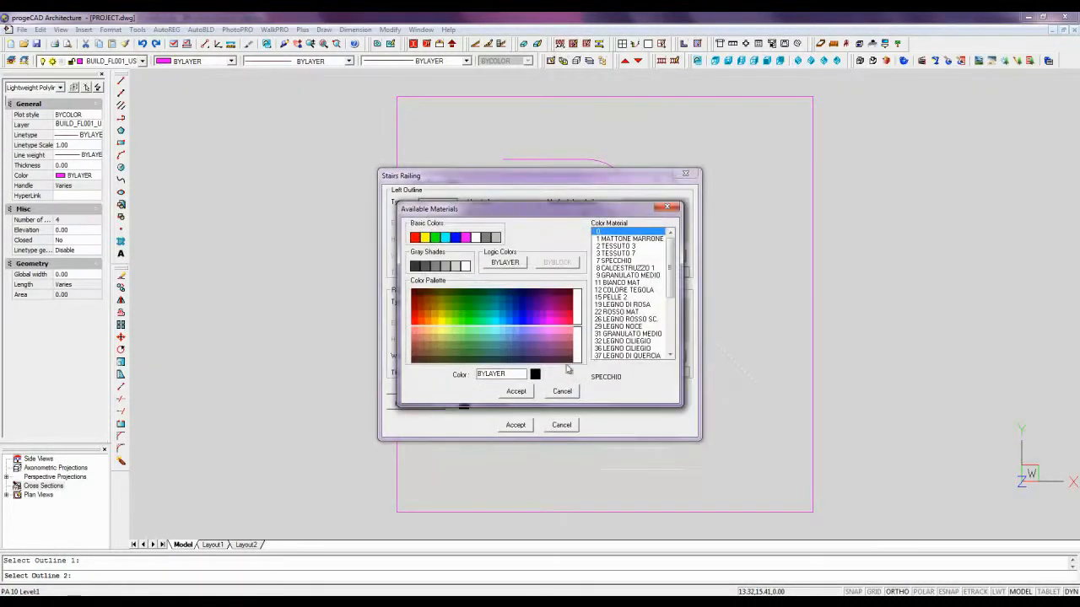
{"action": "left_click", "coordinate": [516, 392]}
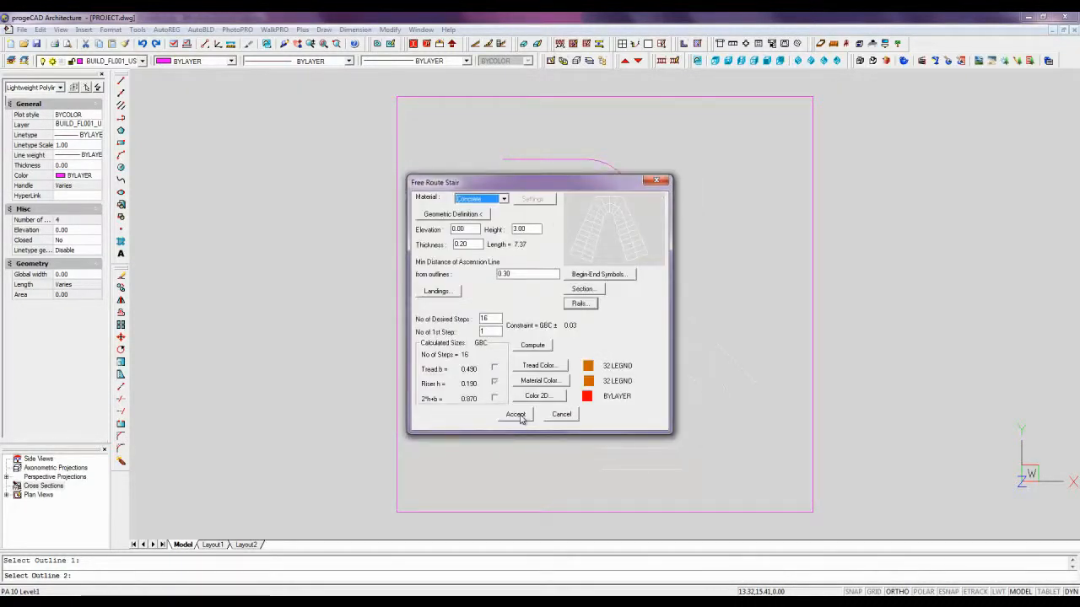
{"action": "left_click", "coordinate": [516, 415]}
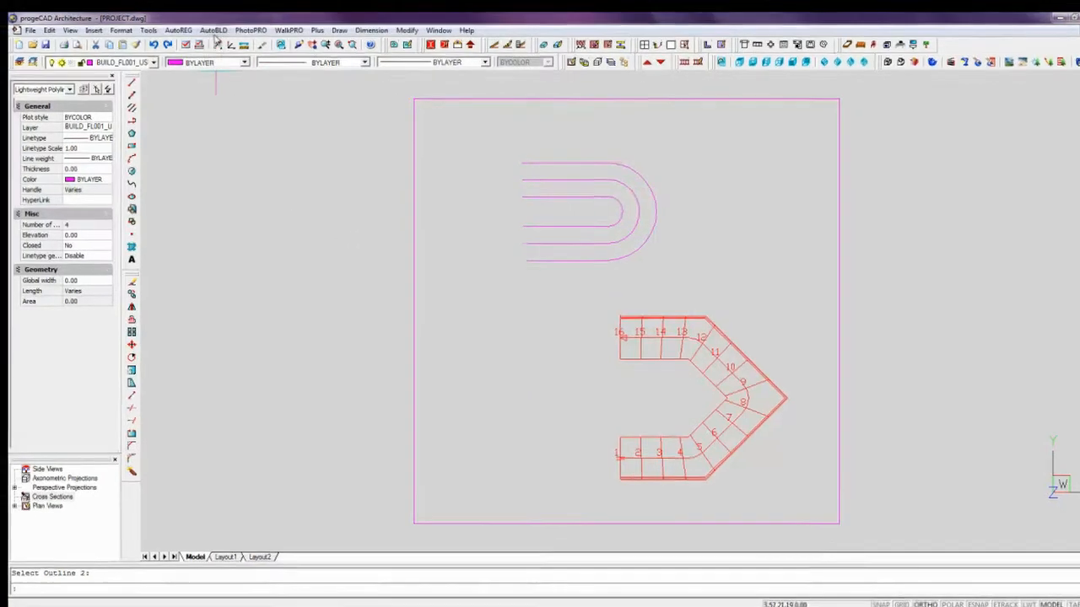
Create a Free Route Ramp on the U-shaped outline with Color 3D set to 12 COLORE red
{"action": "left_click", "coordinate": [368, 37]}
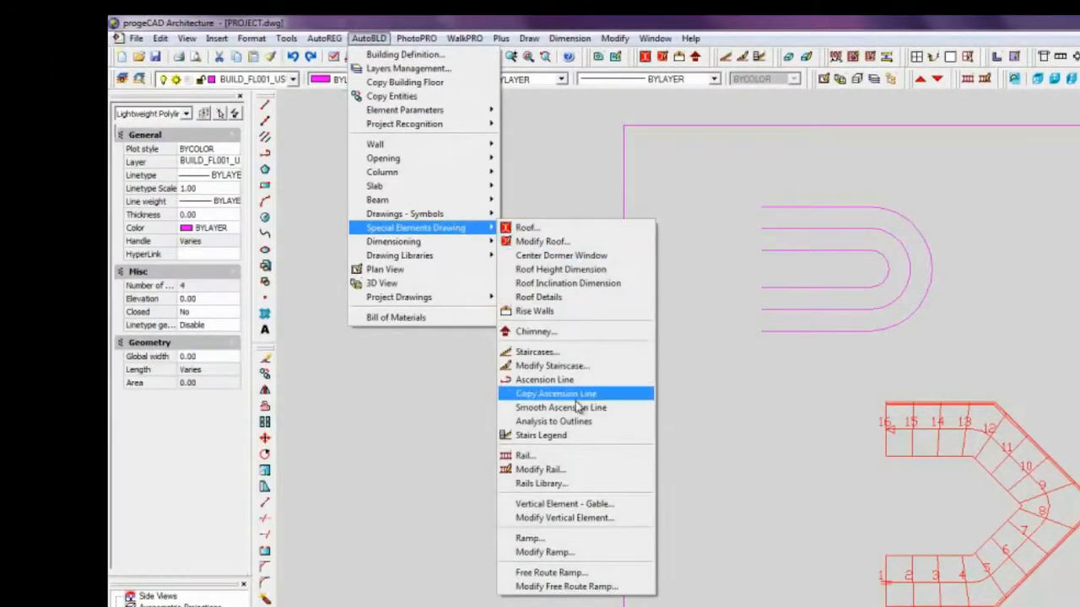
{"action": "left_click", "coordinate": [550, 571]}
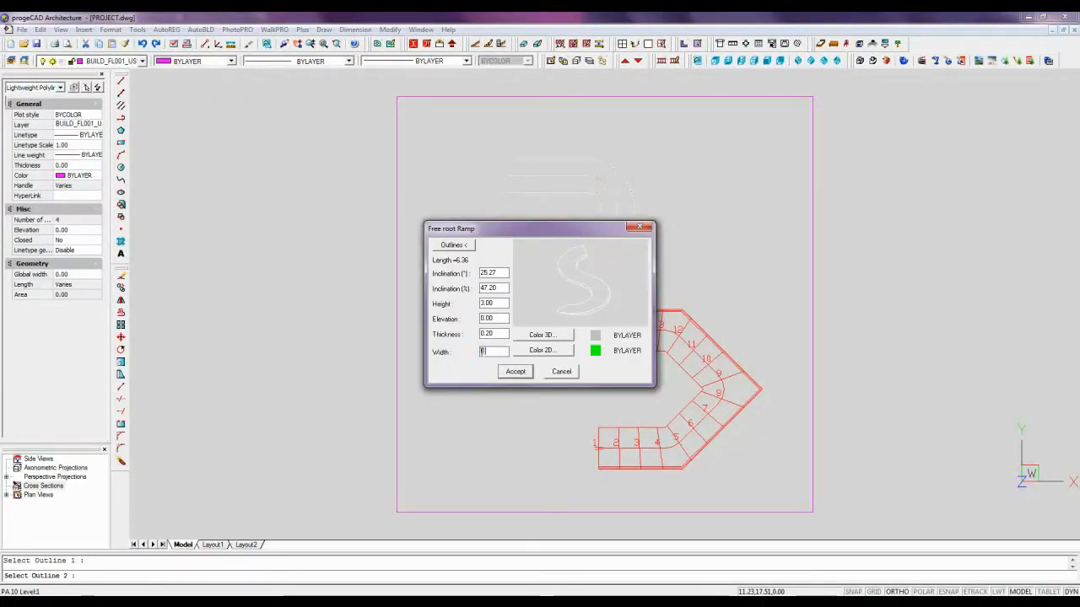
{"action": "left_click", "coordinate": [541, 349]}
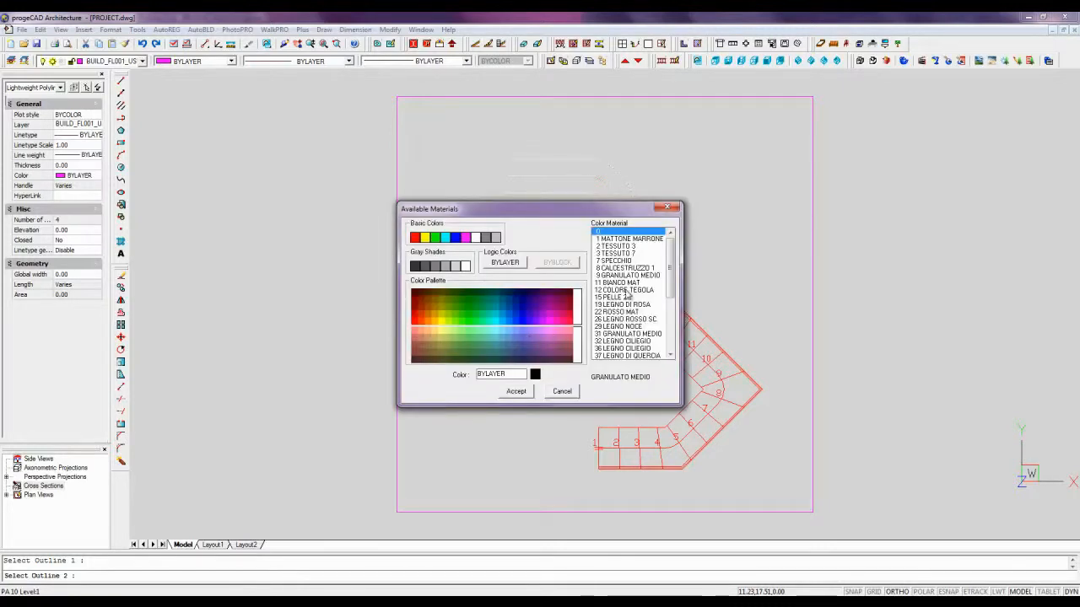
{"action": "left_click", "coordinate": [516, 391]}
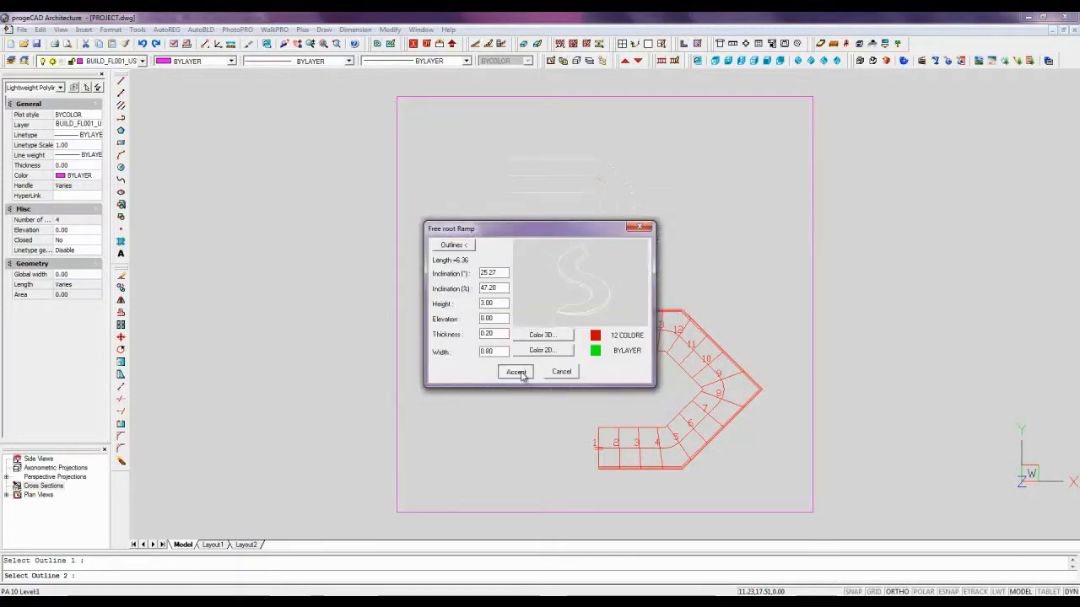
{"action": "left_click", "coordinate": [516, 373]}
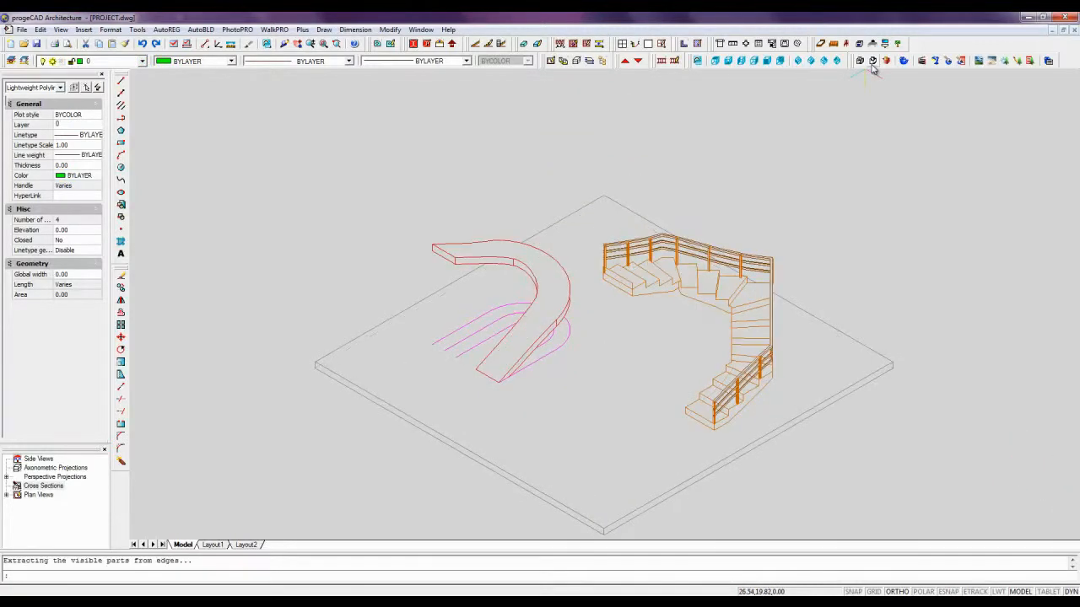
Render the staircase, rails and red ramp as a shaded axonometric 3D view
{"action": "left_click", "coordinate": [874, 61]}
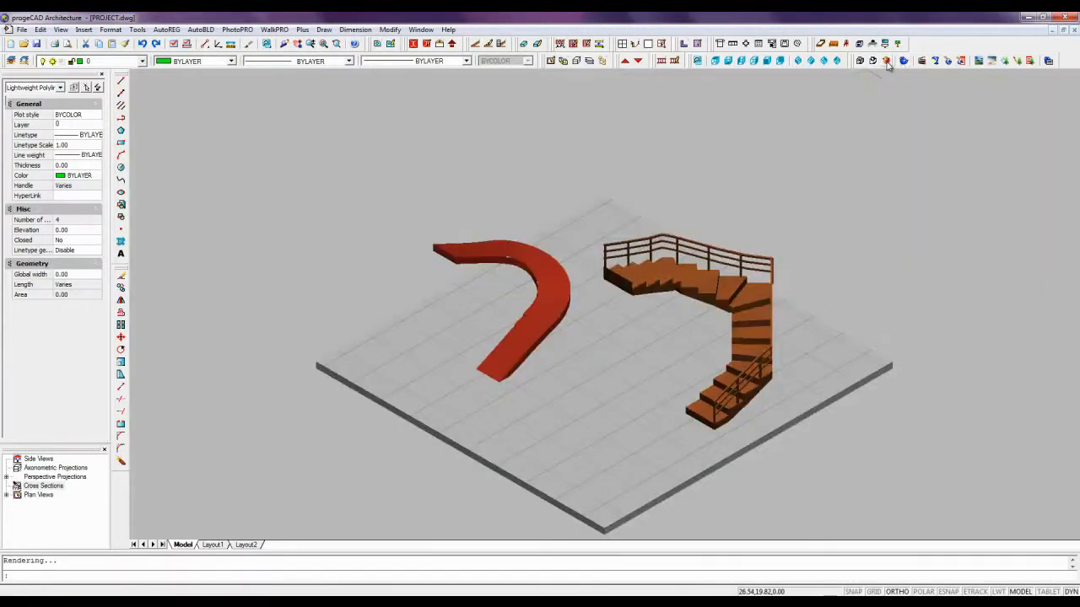